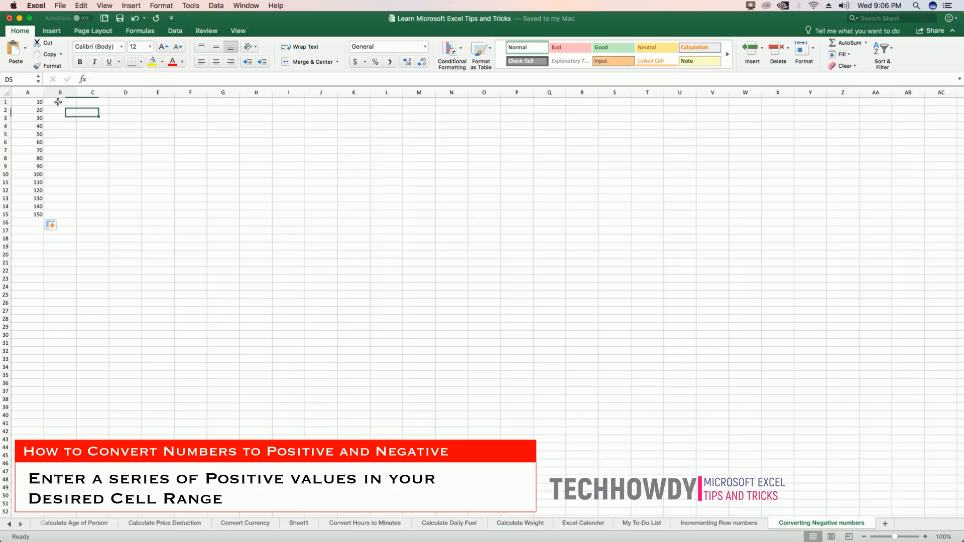
# Step: Enter the multiplier -1 in cell B1 and reselect it
pyautogui.click(59, 102)
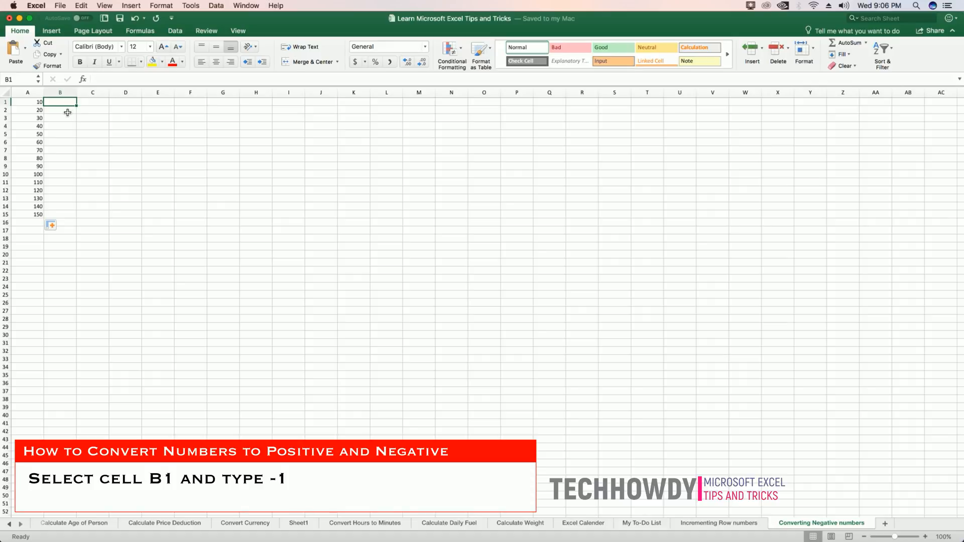
pyautogui.write('-1')
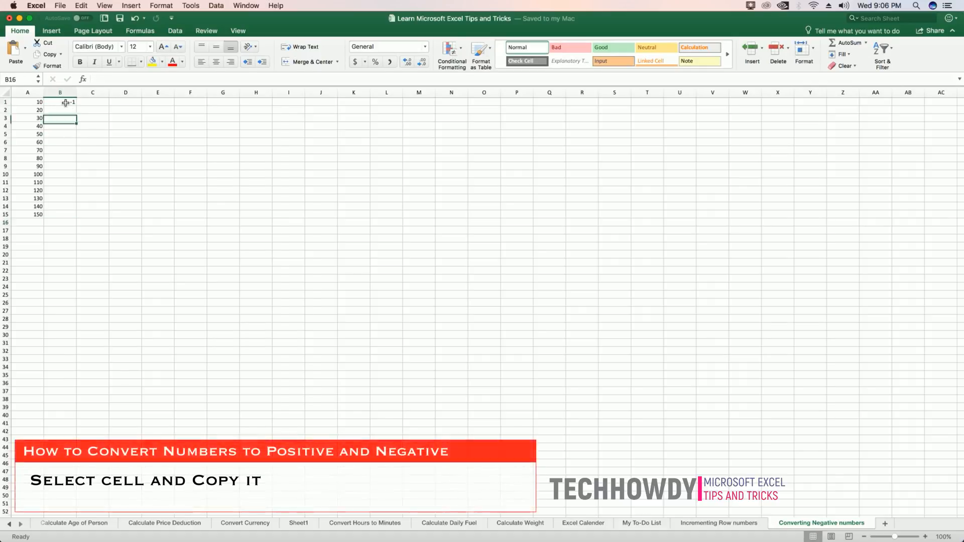
pyautogui.click(59, 103)
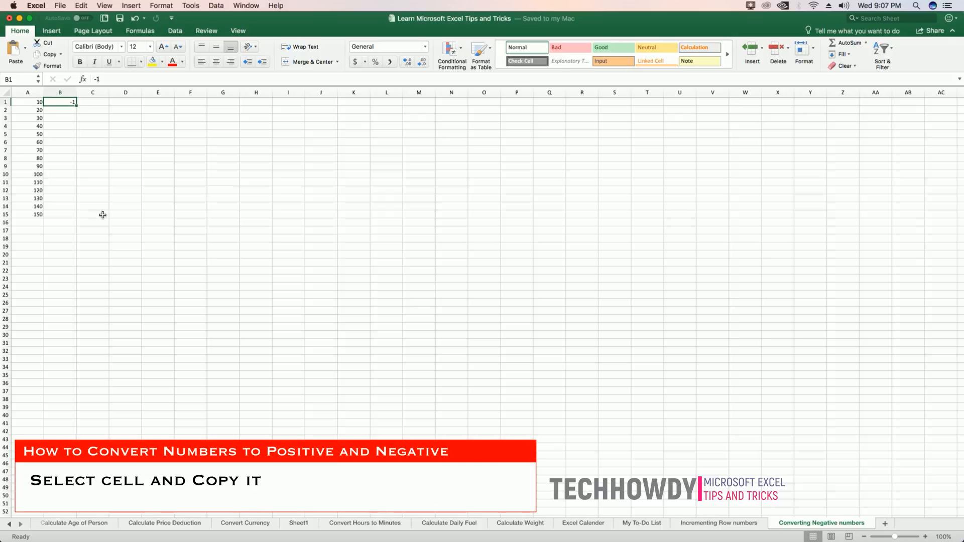
# Step: Copy the -1 from B1 and select A1:A15 as the target for it
pyautogui.press('cmd+c')
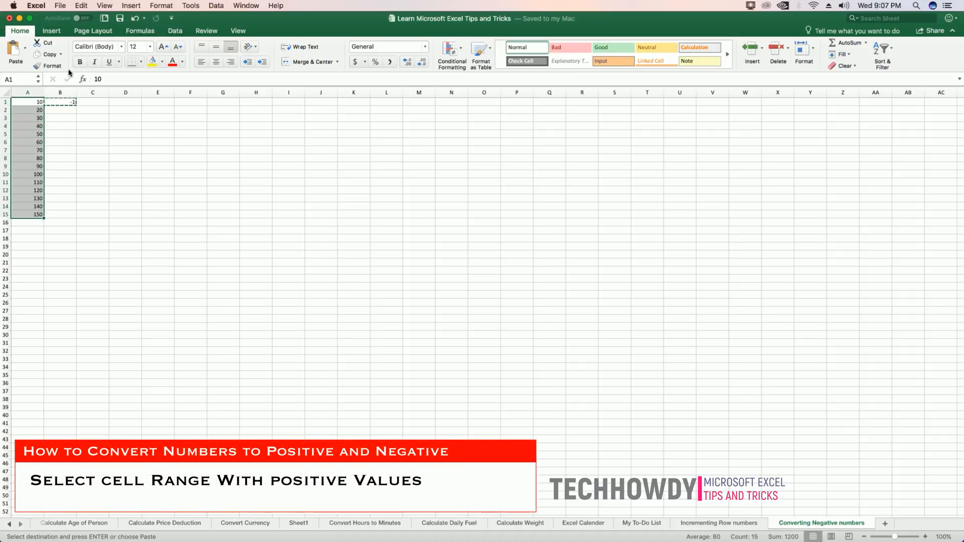
pyautogui.click(80, 6)
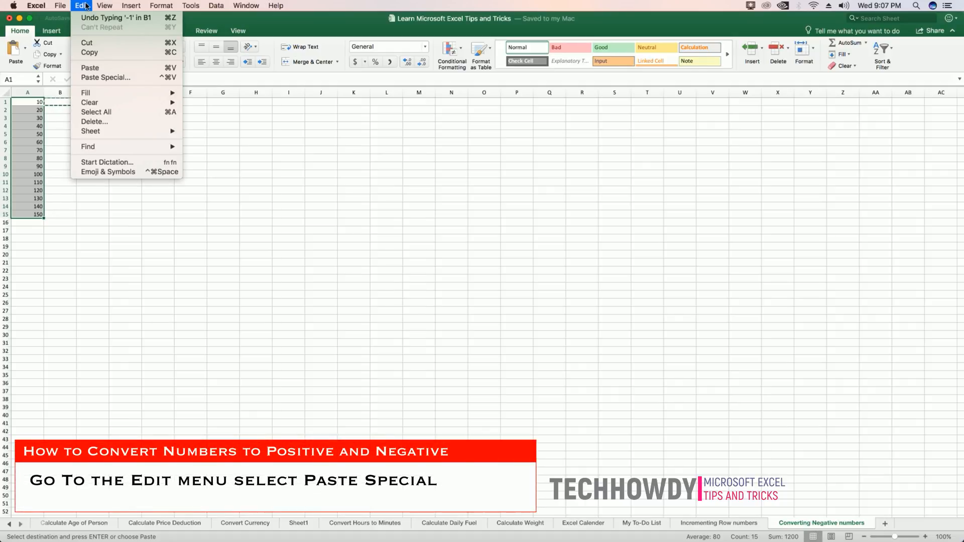
pyautogui.moveTo(87, 42)
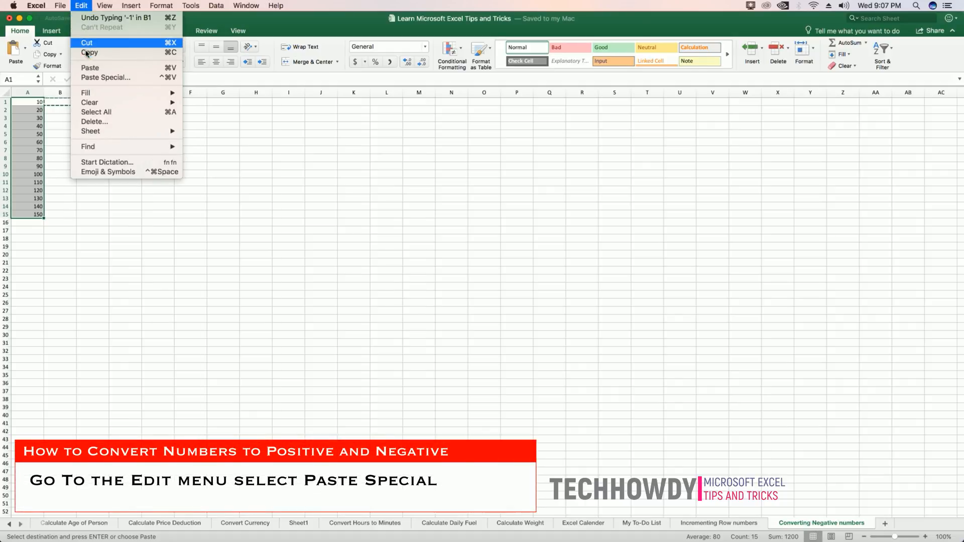
# Step: Paste Special with the Multiply operation so A1:A15 reads -10 through -150
pyautogui.click(105, 77)
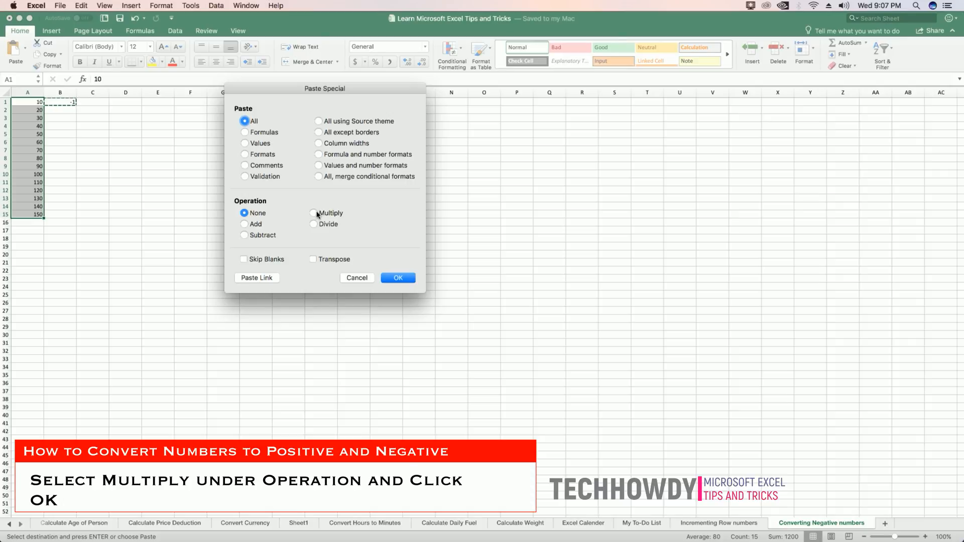
pyautogui.click(315, 213)
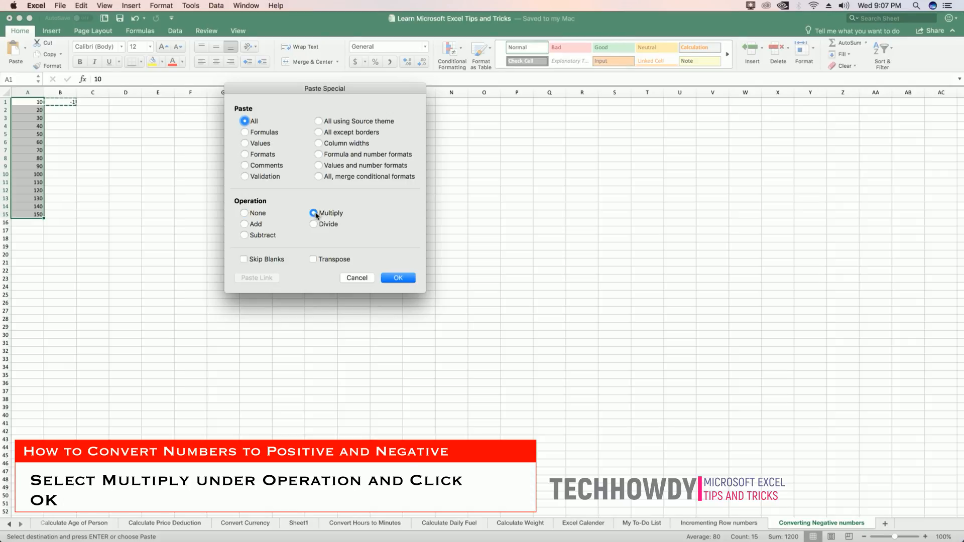
pyautogui.click(313, 213)
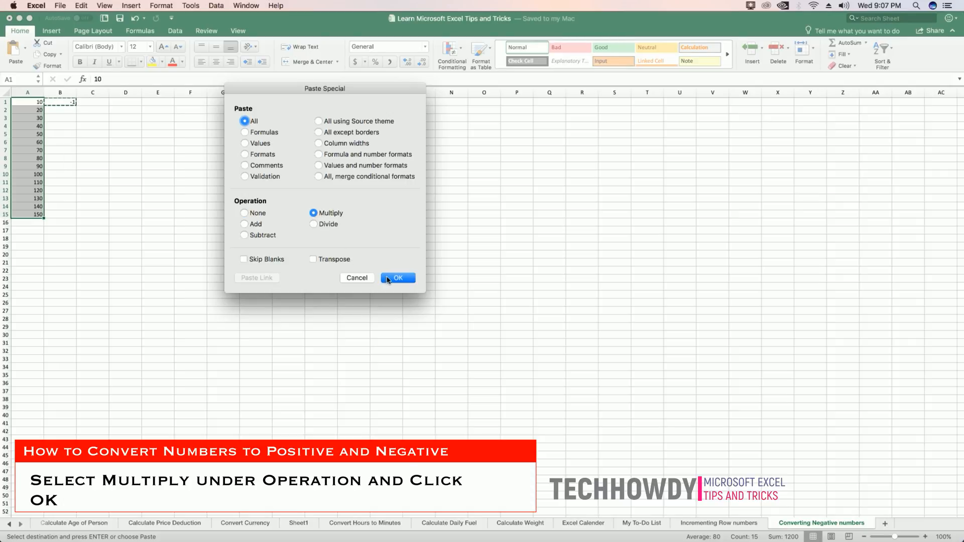
pyautogui.click(398, 279)
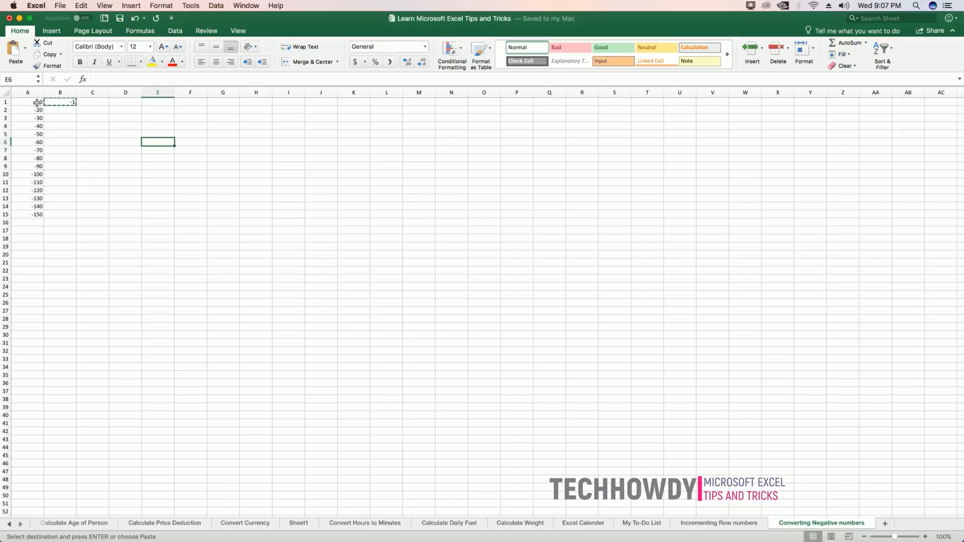
# Step: Paste Special Multiply on A1:A15 again, restoring positive 10 through 150
pyautogui.click(27, 101)
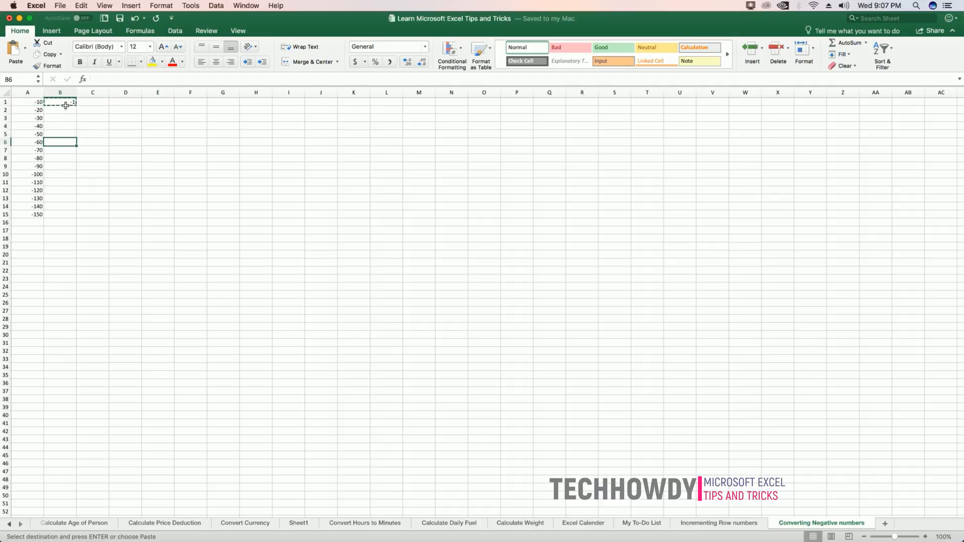
pyautogui.click(27, 102)
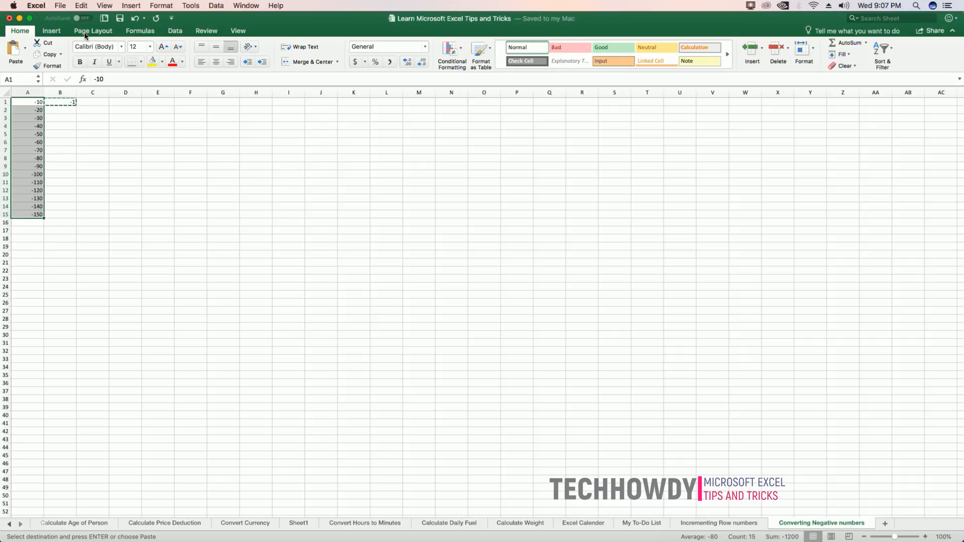
pyautogui.click(80, 6)
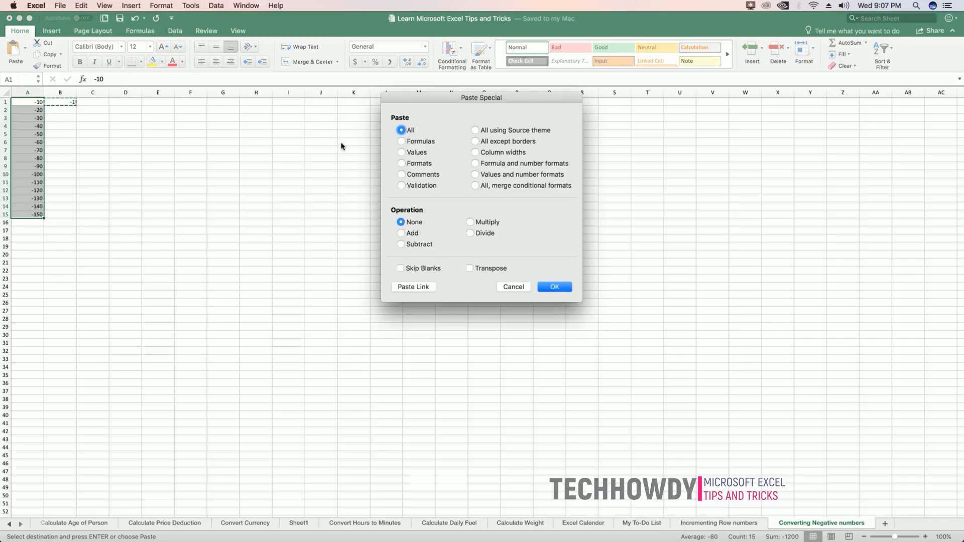
pyautogui.click(470, 222)
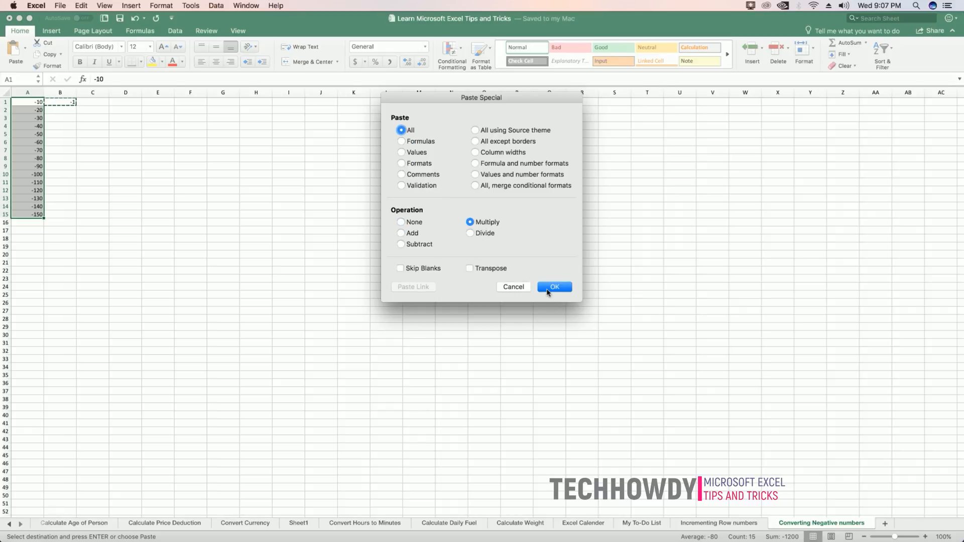
pyautogui.click(554, 287)
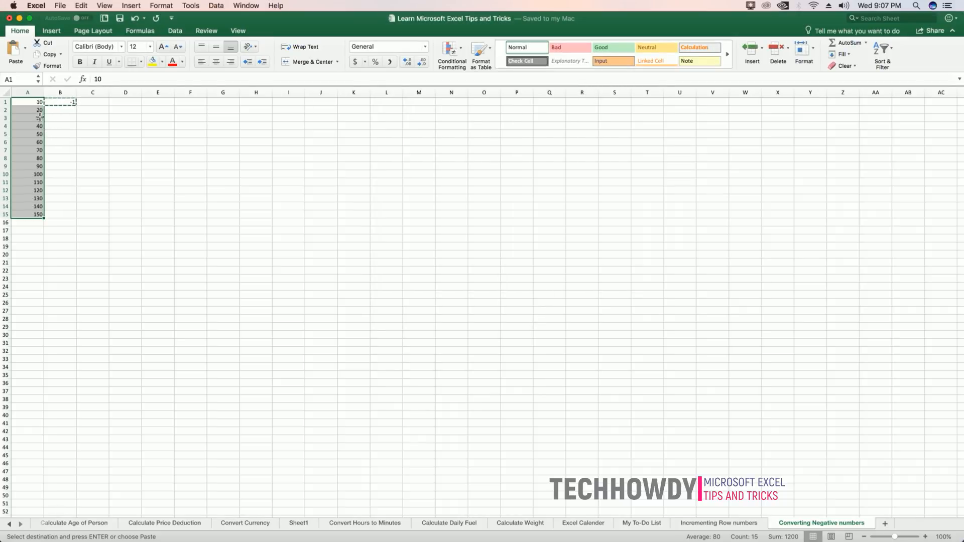
pyautogui.click(27, 142)
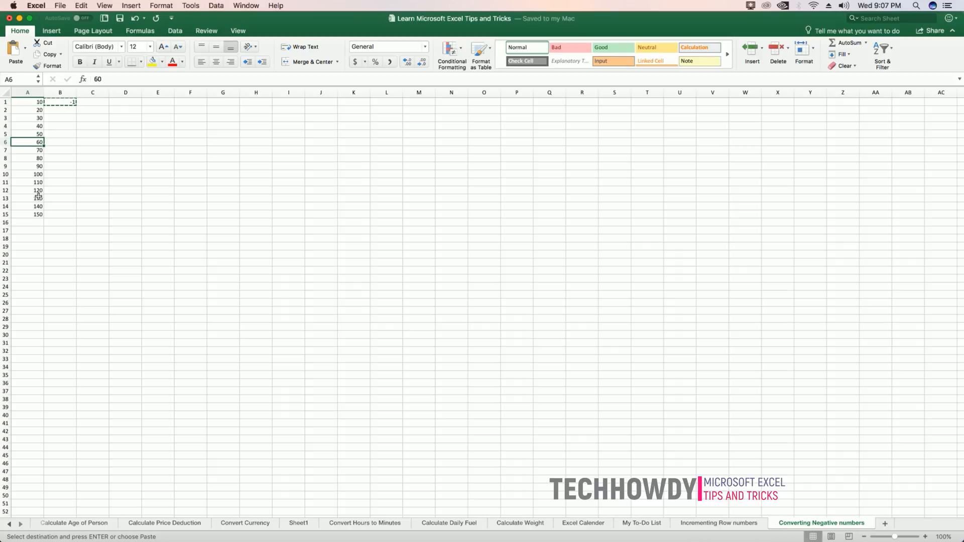